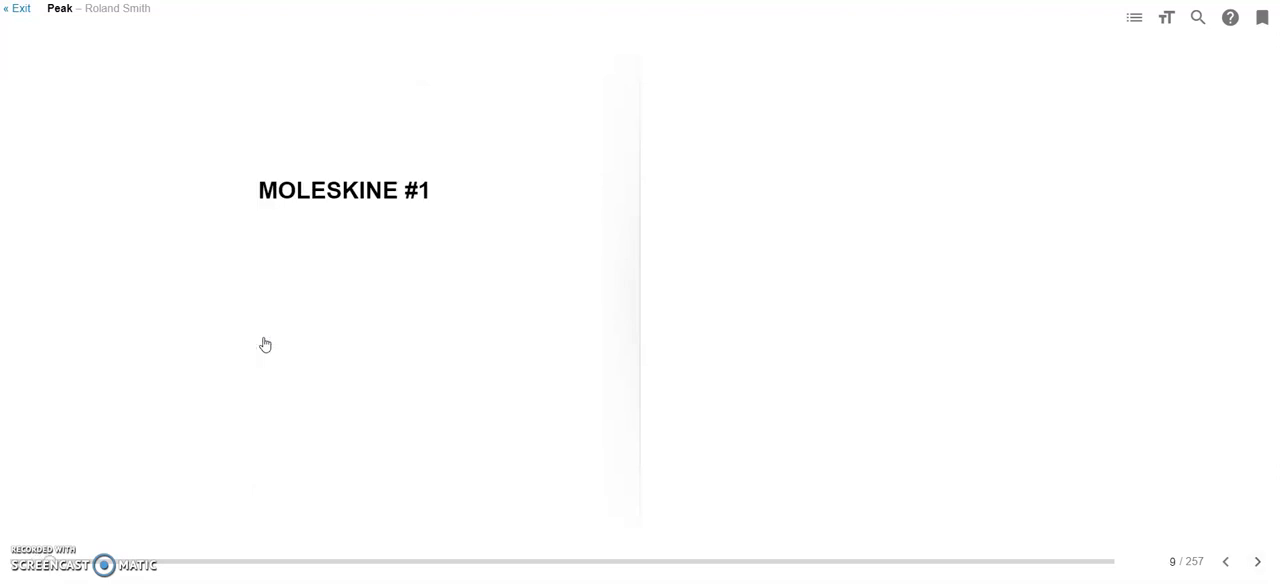
# Turn Peak from page 9 to pages 10–11, the start of The Assignment.
pyautogui.click(1260, 561)
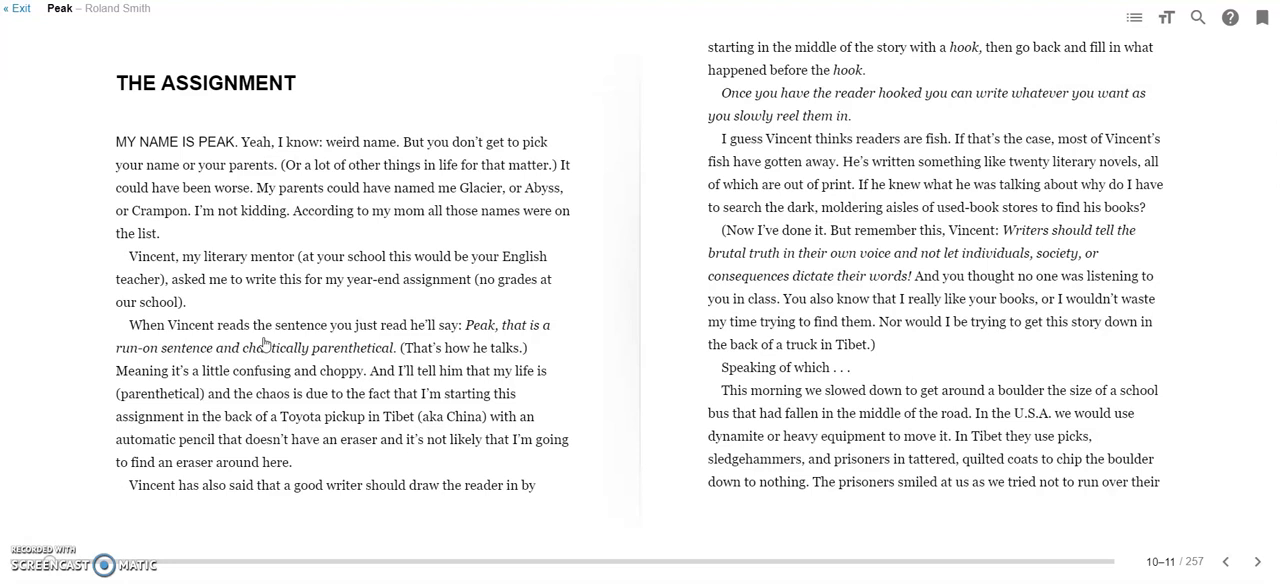
pyautogui.moveTo(266, 312)
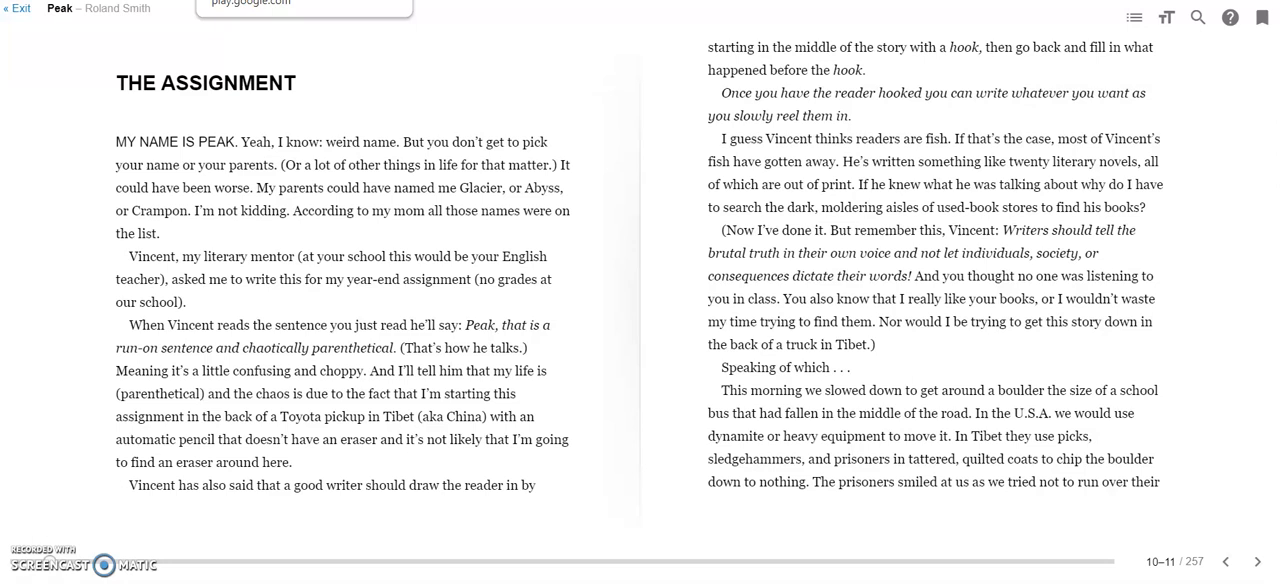
# Advance Peak to page 11, where The Assignment ends with the prisoners and boulder.
pyautogui.click(1257, 556)
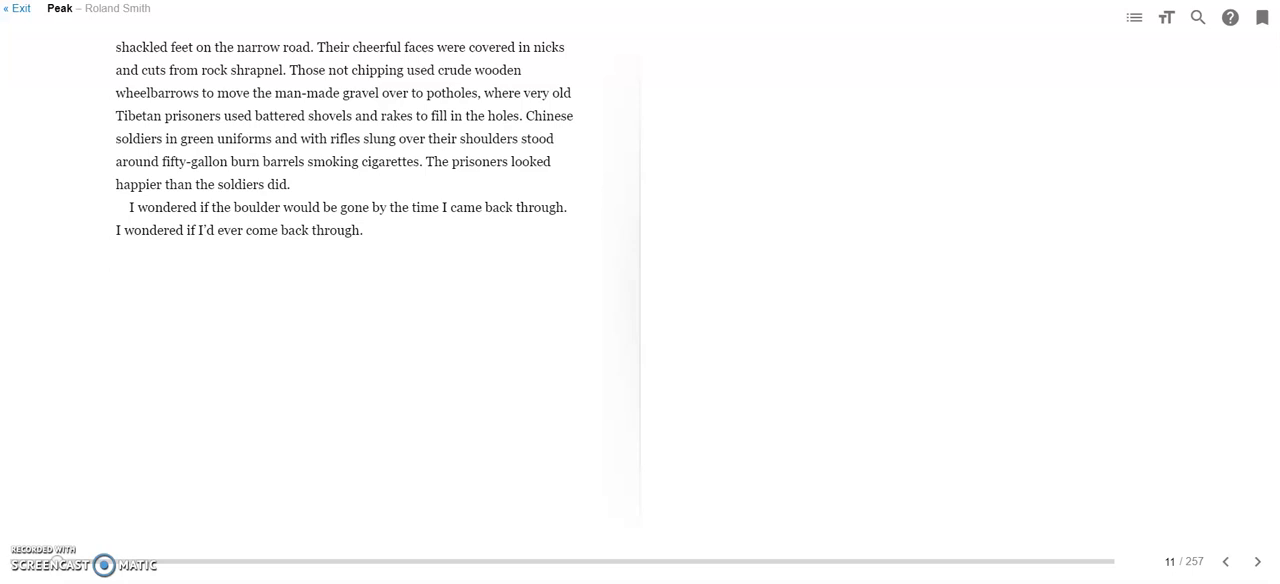
# Page forward twice in Peak to reach THE HOOK on pages 12–13.
pyautogui.click(1258, 561)
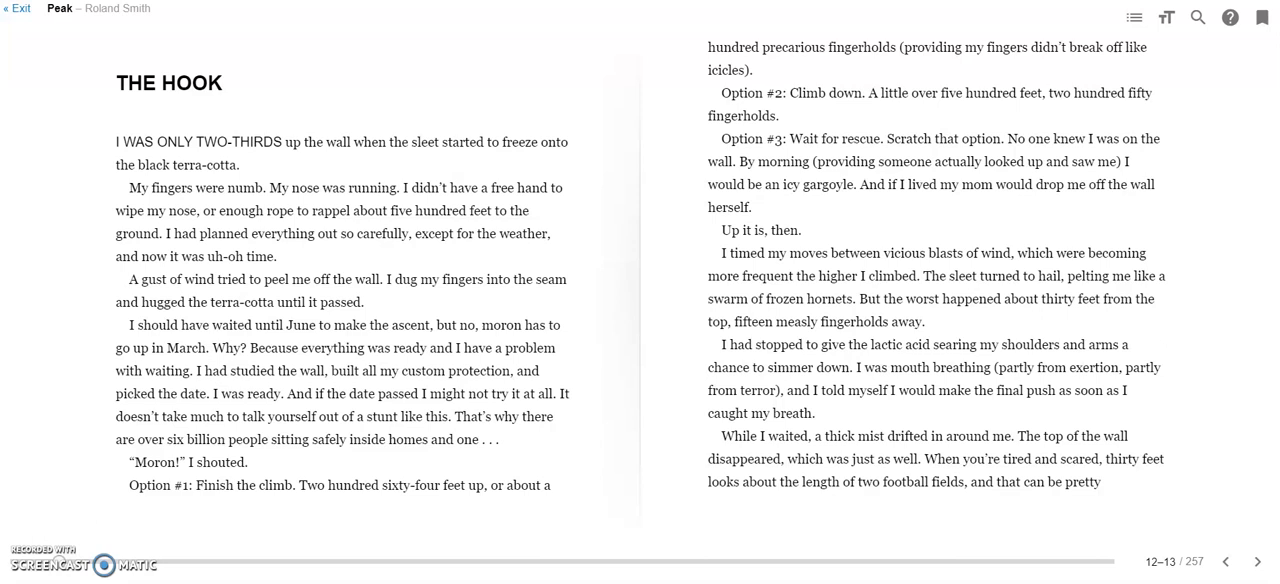
pyautogui.click(1257, 562)
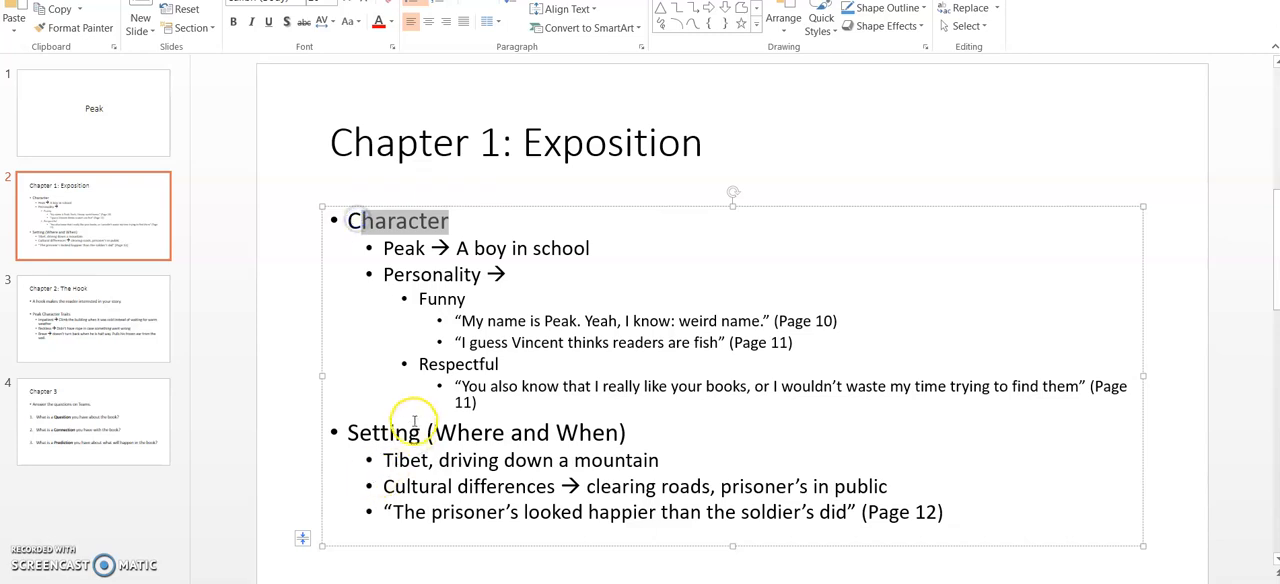
pyautogui.doubleClick(385, 433)
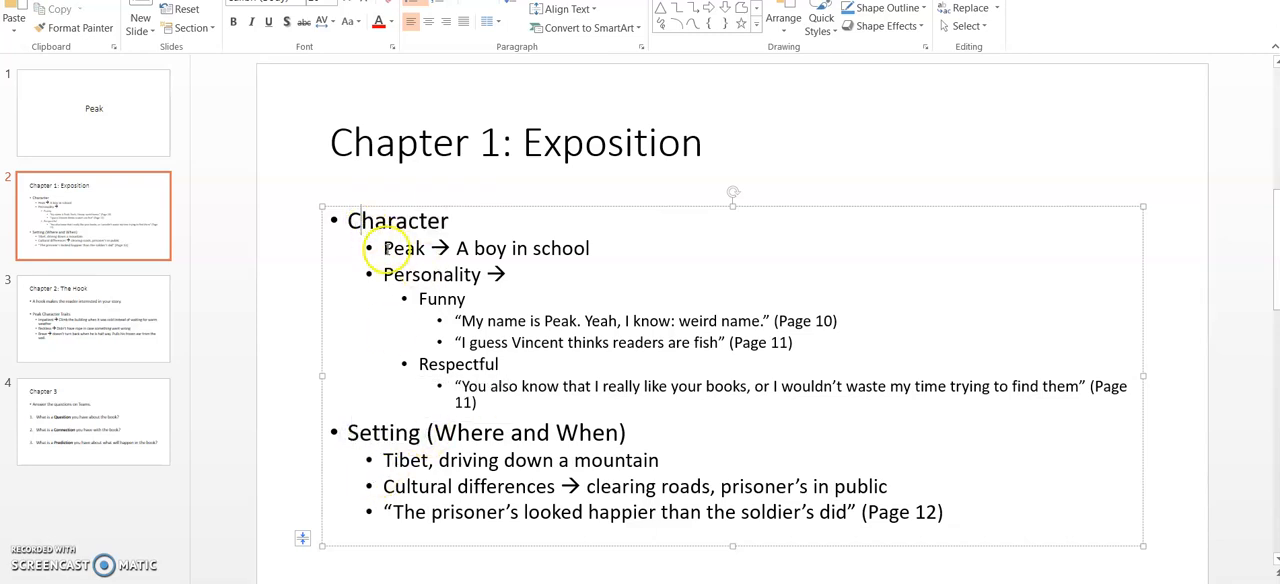
pyautogui.doubleClick(398, 248)
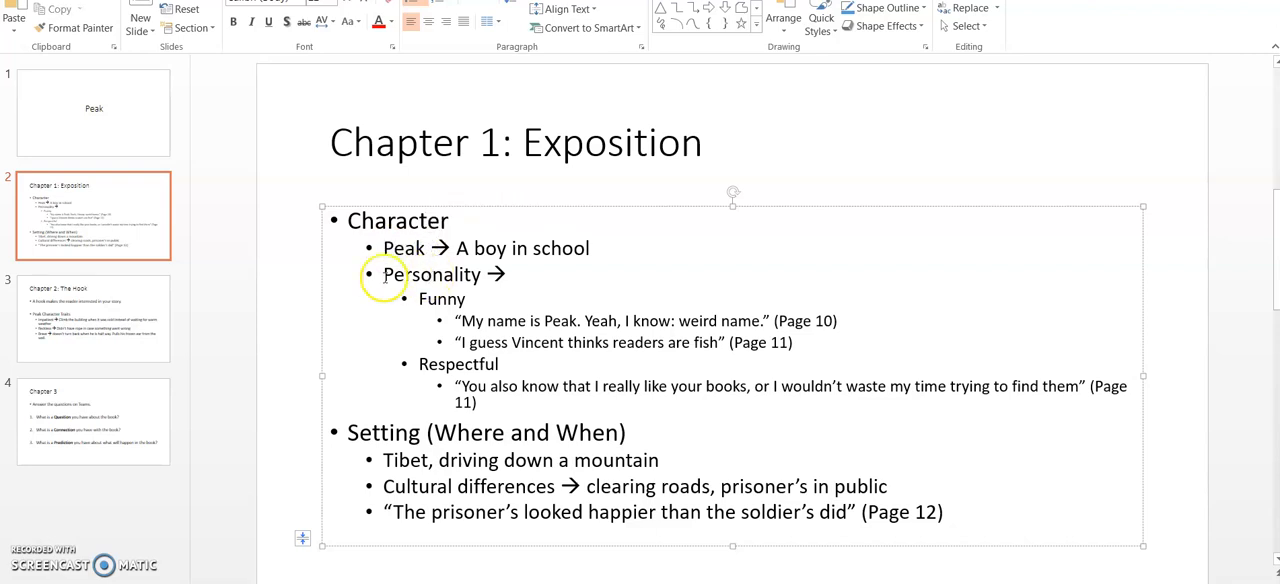
pyautogui.moveTo(353, 277)
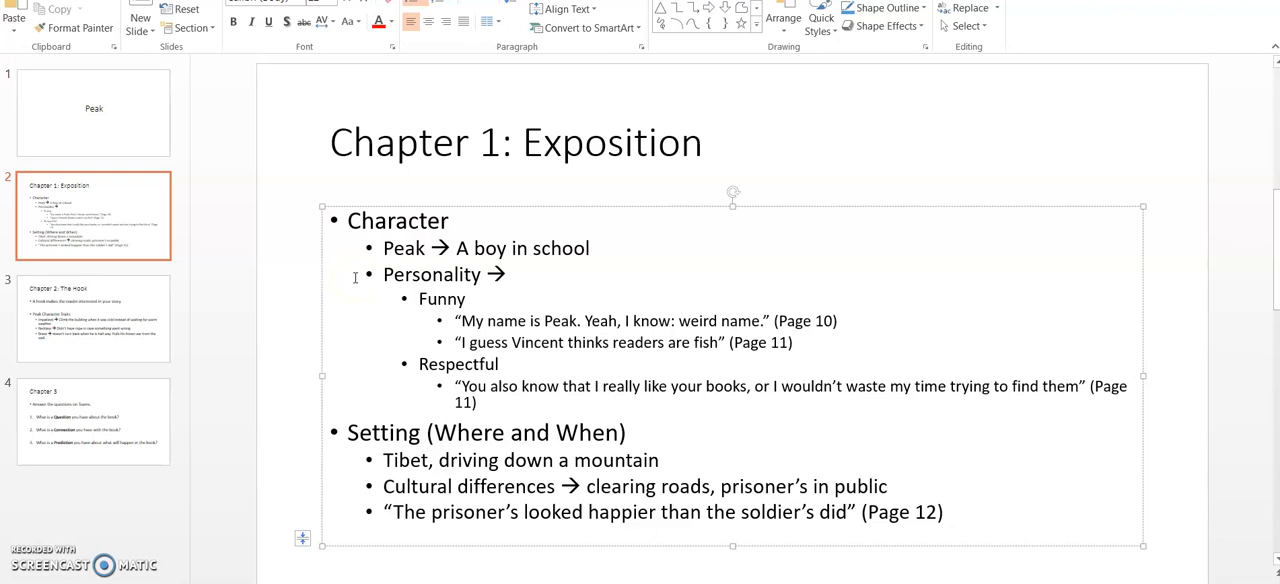
pyautogui.click(426, 248)
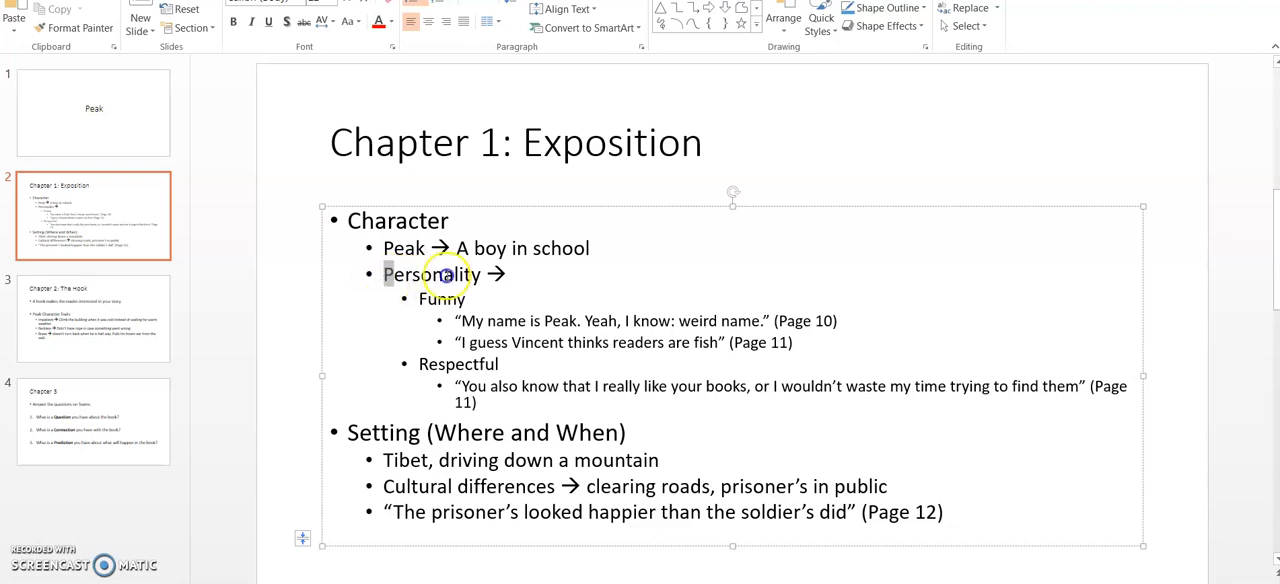
pyautogui.doubleClick(430, 274)
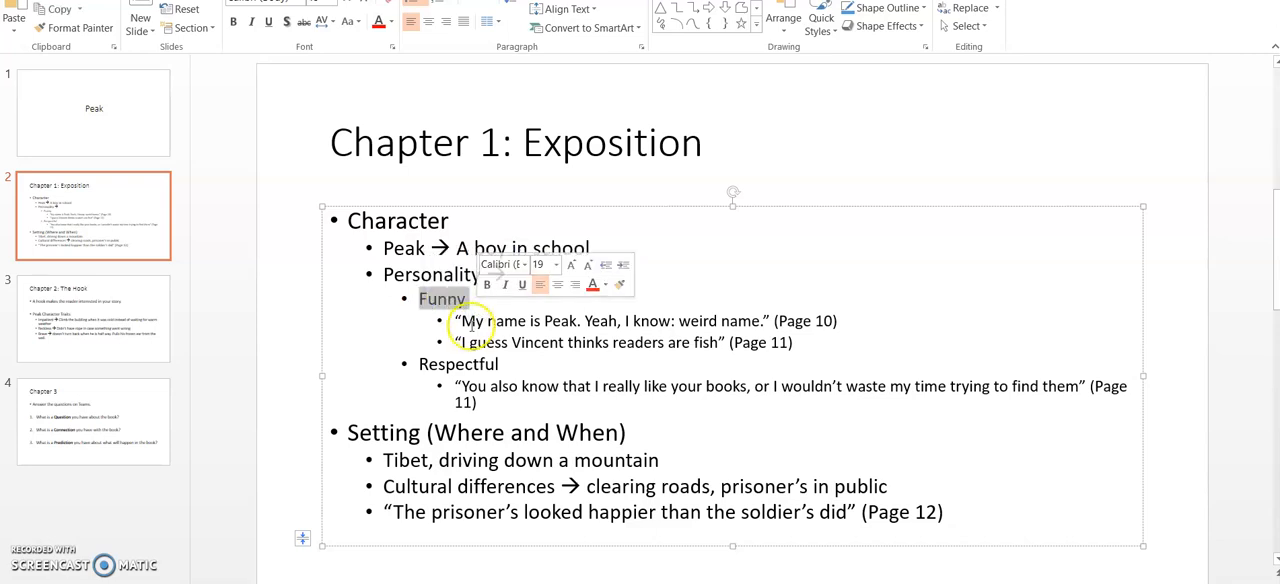
pyautogui.moveTo(458, 320); pyautogui.dragTo(758, 320)
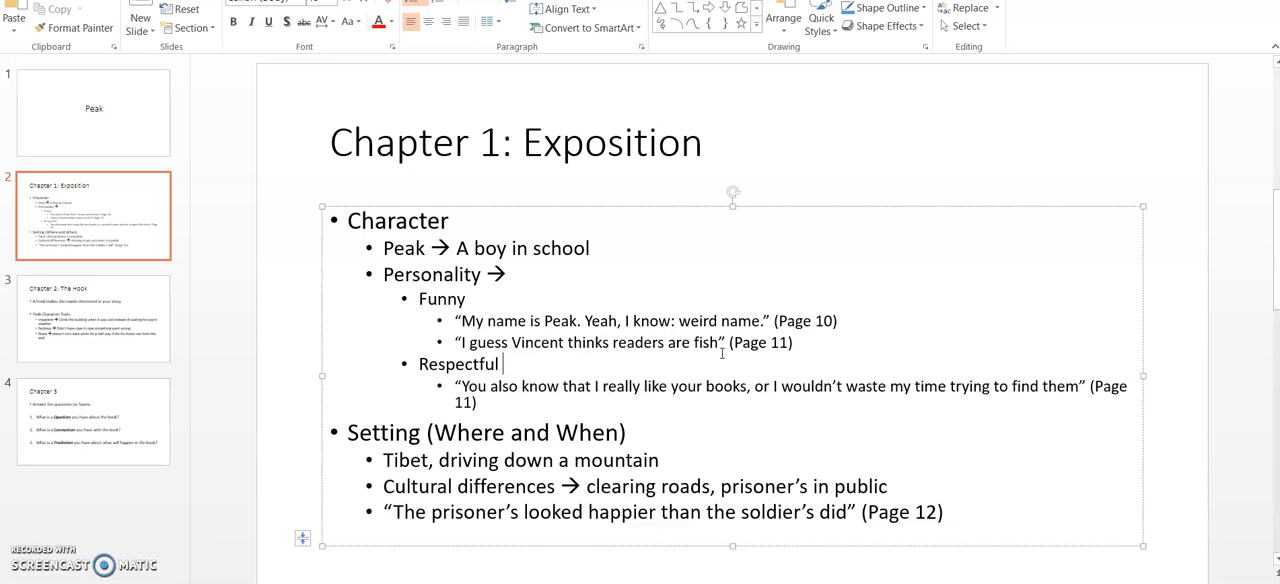
pyautogui.doubleClick(457, 364)
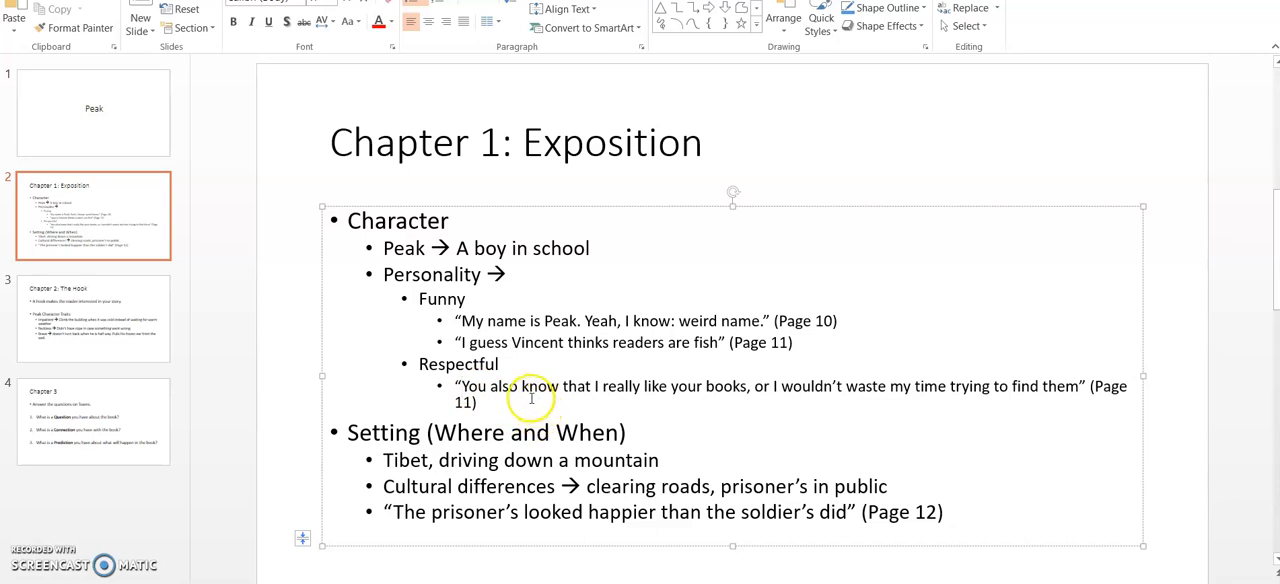
pyautogui.moveTo(638, 378)
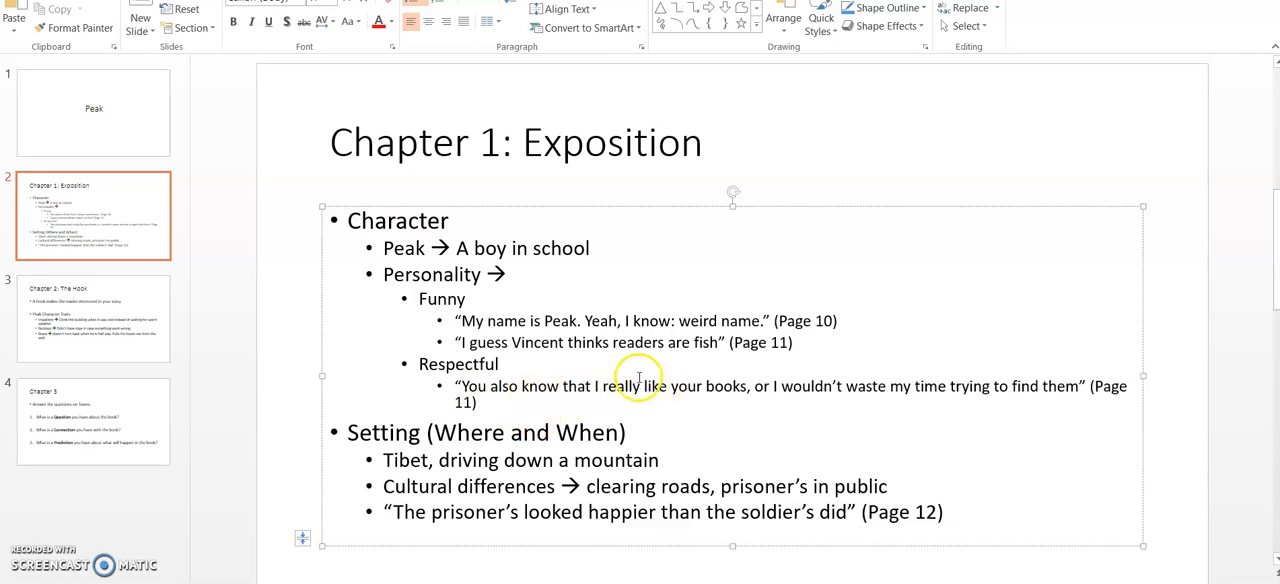
pyautogui.moveTo(715, 383)
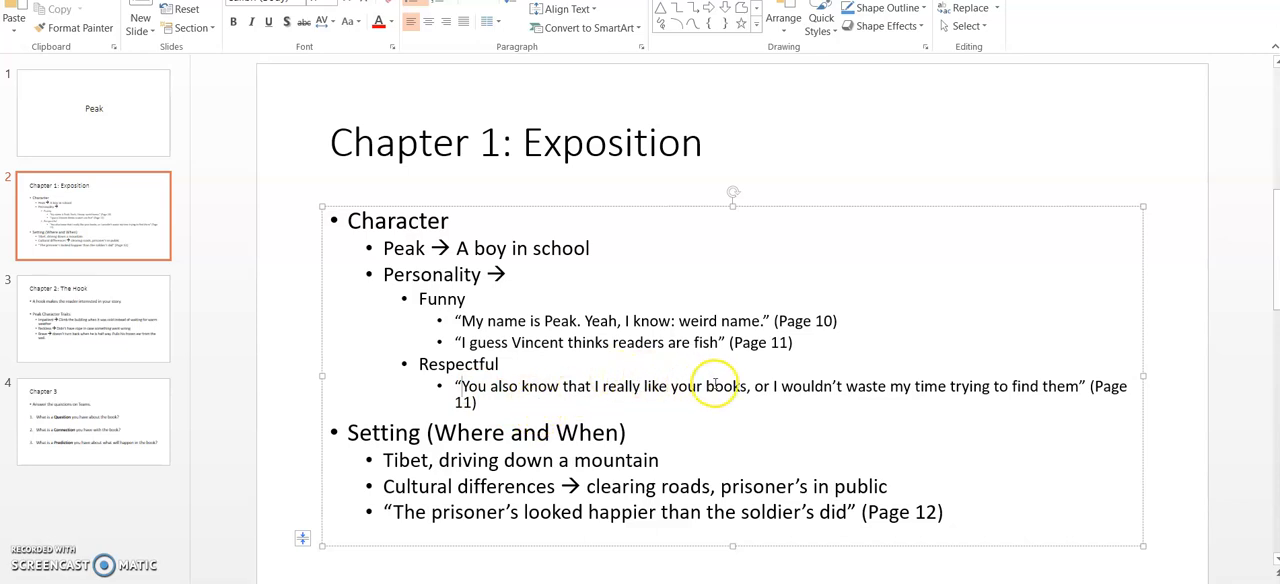
pyautogui.moveTo(1008, 339)
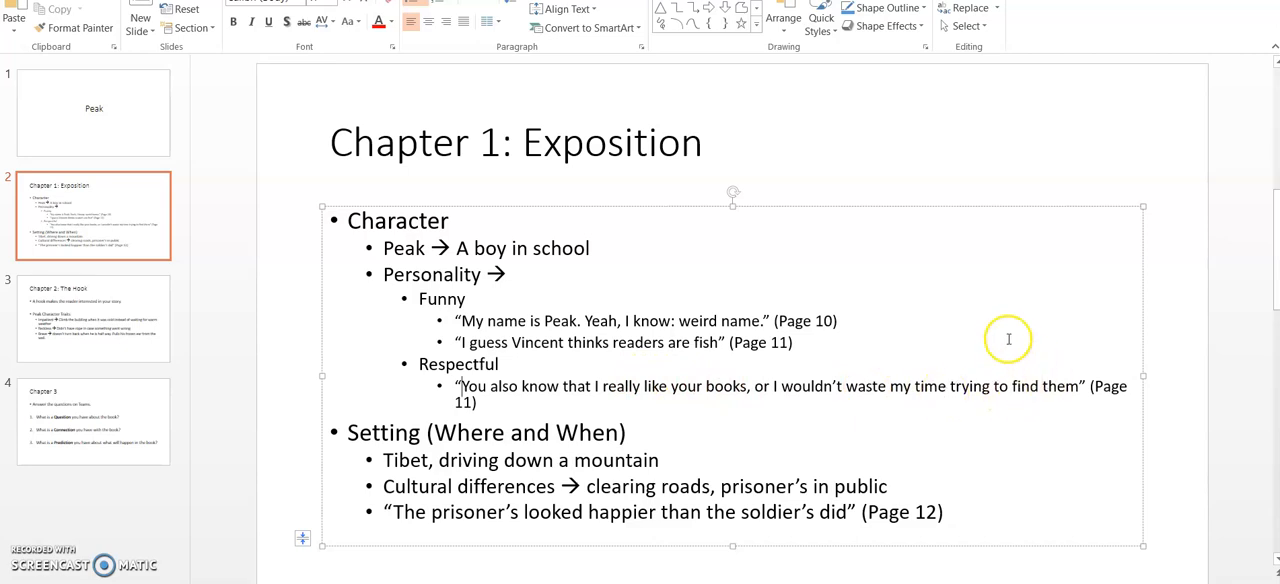
pyautogui.moveTo(1004, 334)
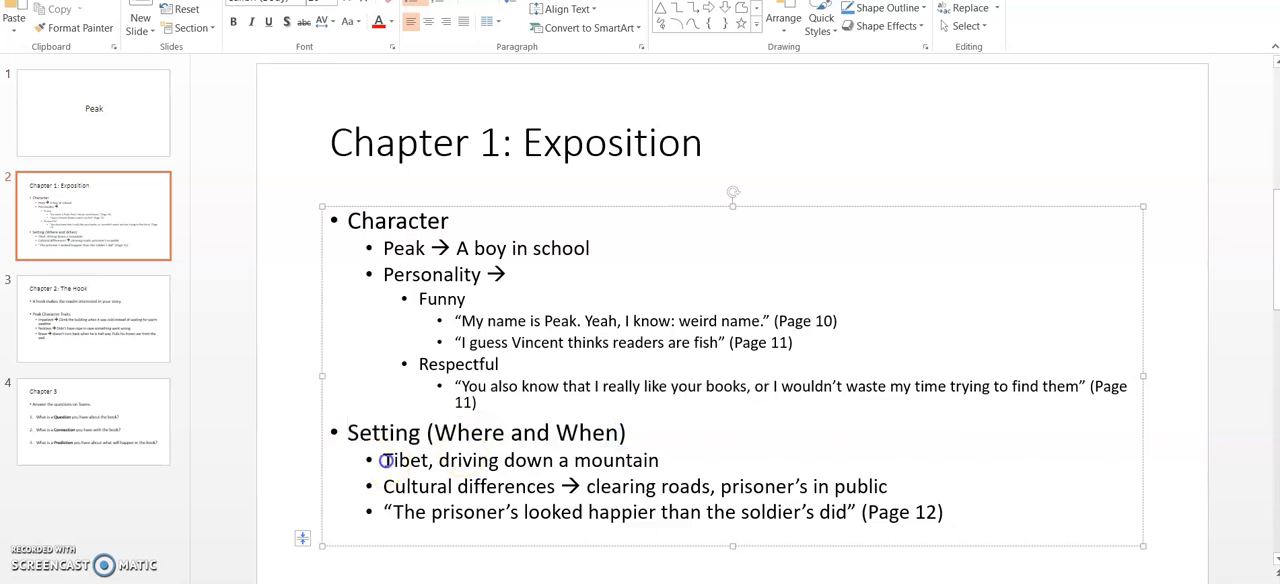
pyautogui.doubleClick(407, 460)
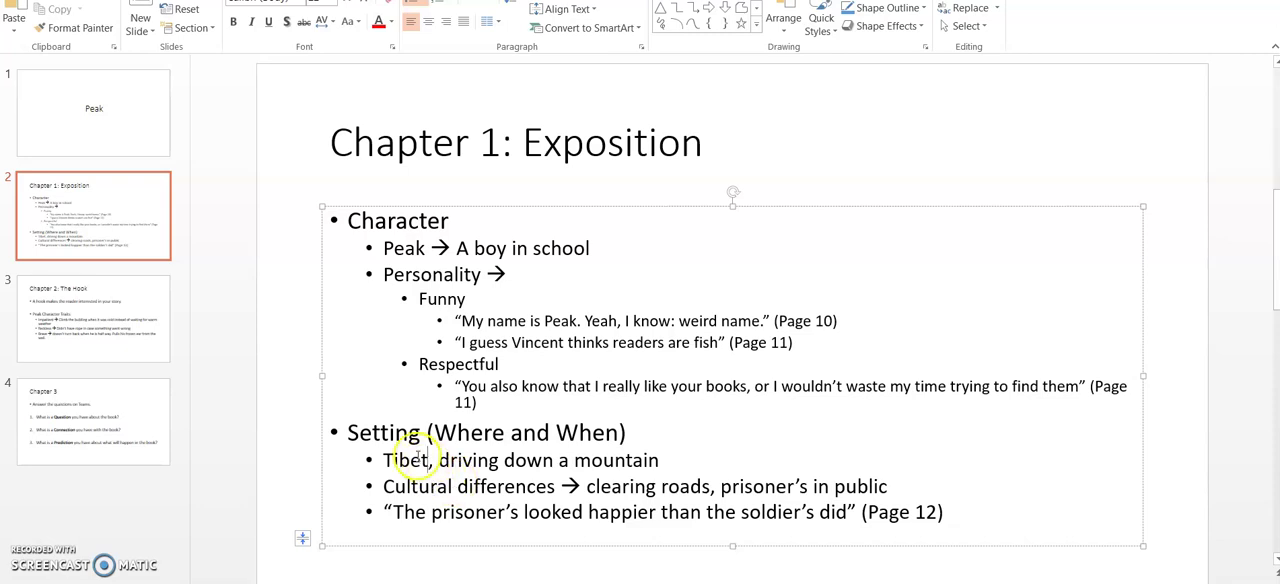
pyautogui.doubleClick(408, 460)
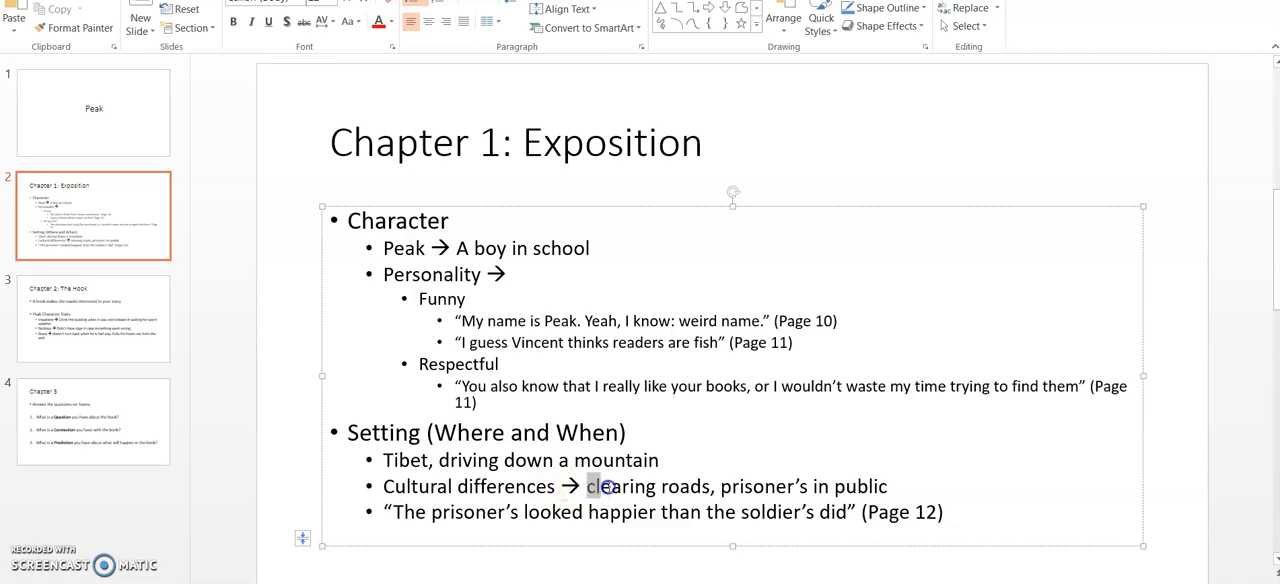
pyautogui.moveTo(593, 486); pyautogui.dragTo(886, 486)
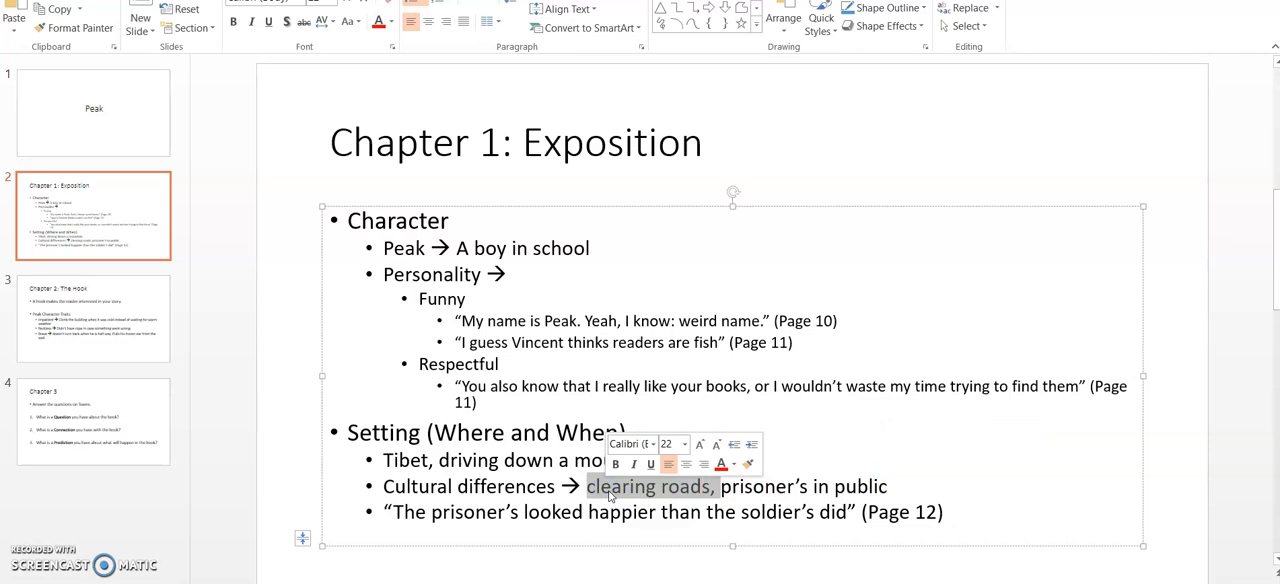
pyautogui.click(731, 487)
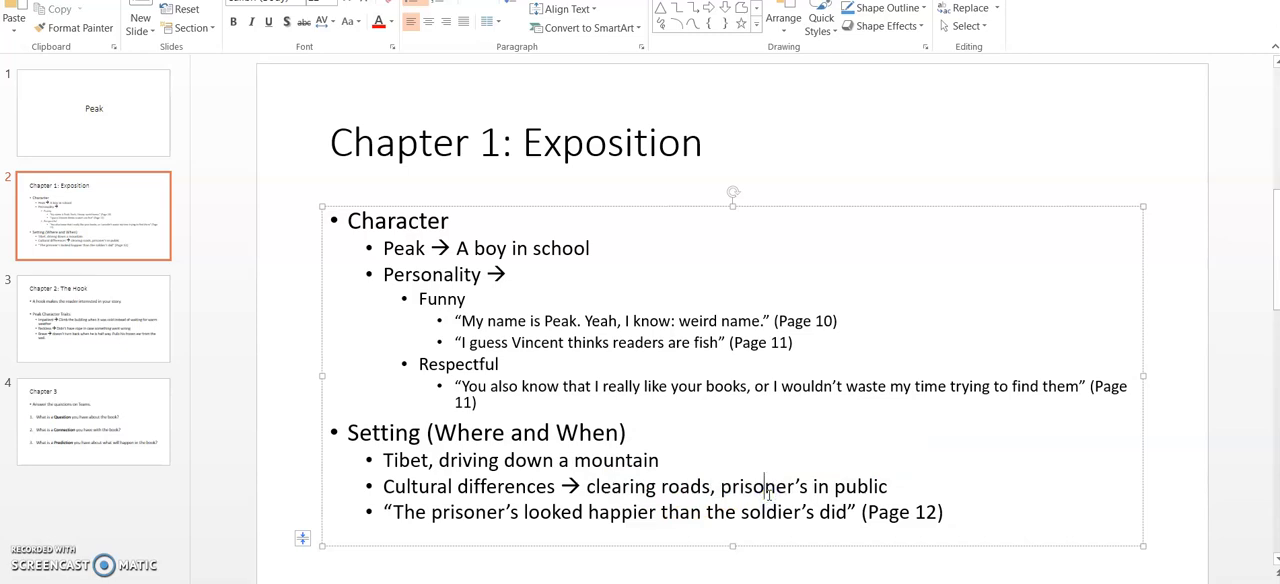
pyautogui.moveTo(479, 560)
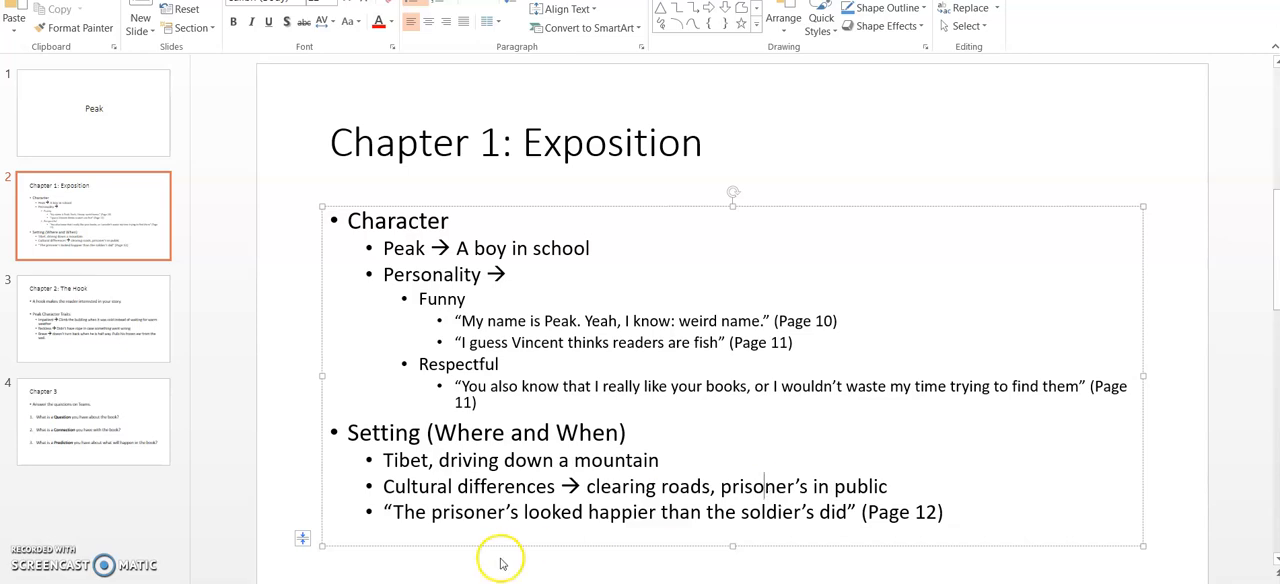
pyautogui.moveTo(384, 512); pyautogui.dragTo(523, 512)
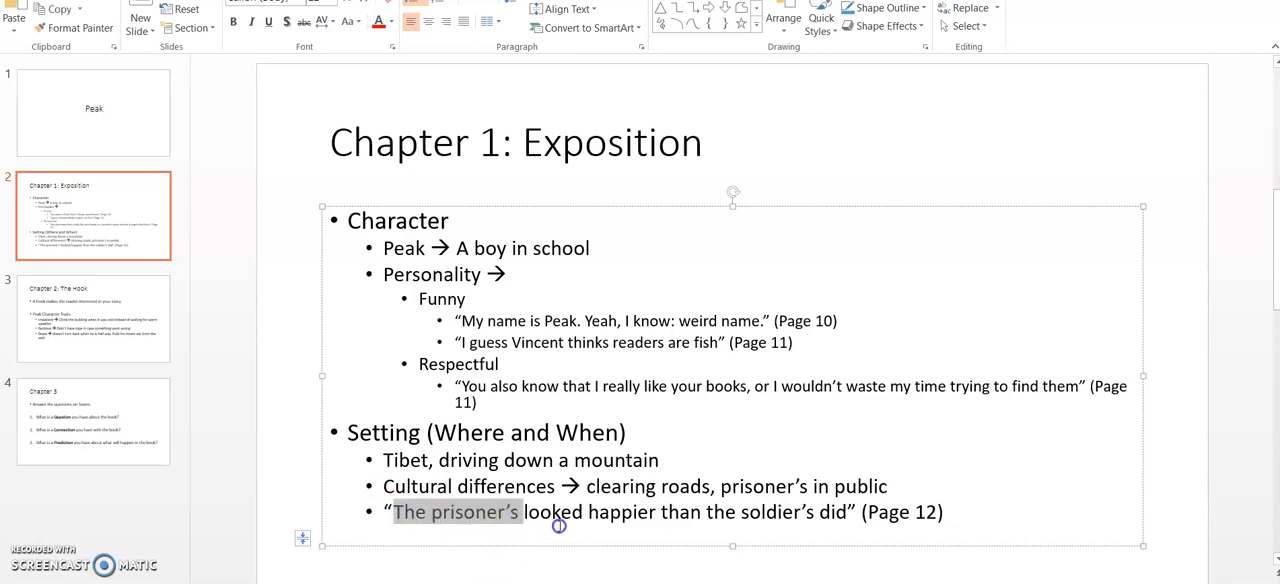
pyautogui.moveTo(490, 512); pyautogui.dragTo(838, 512)
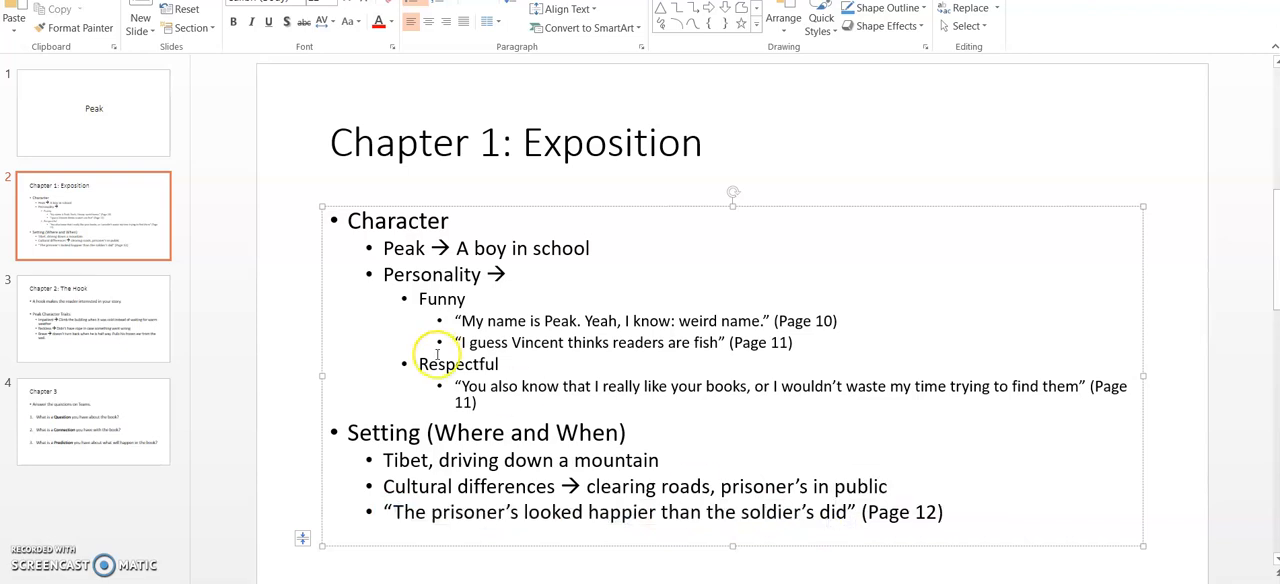
pyautogui.click(93, 318)
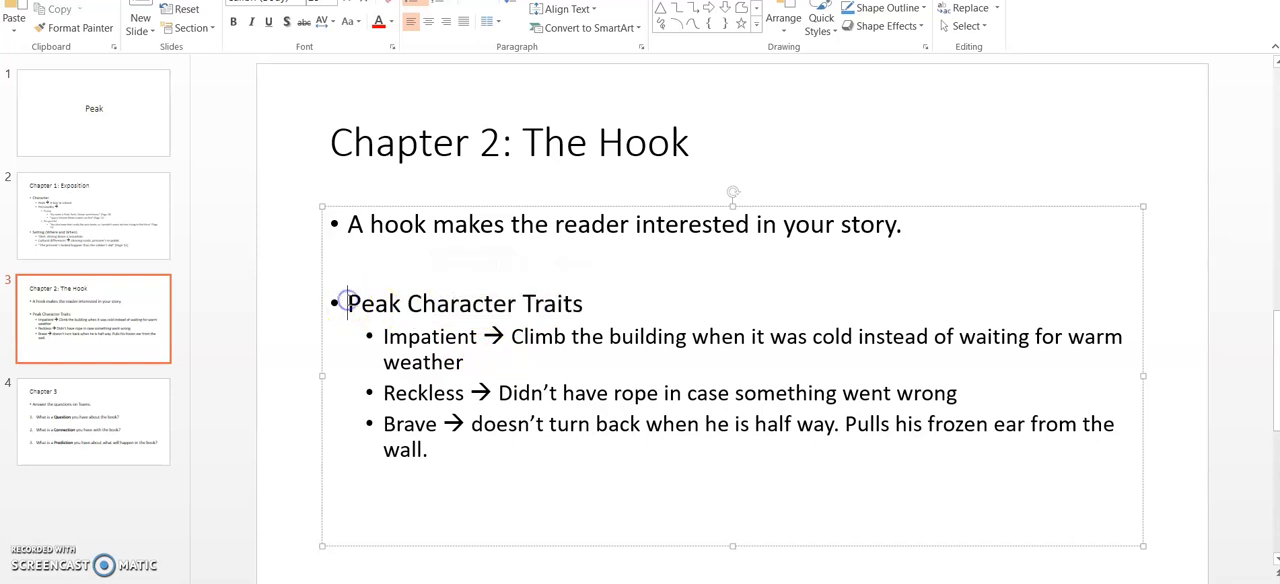
pyautogui.moveTo(347, 303); pyautogui.dragTo(521, 303)
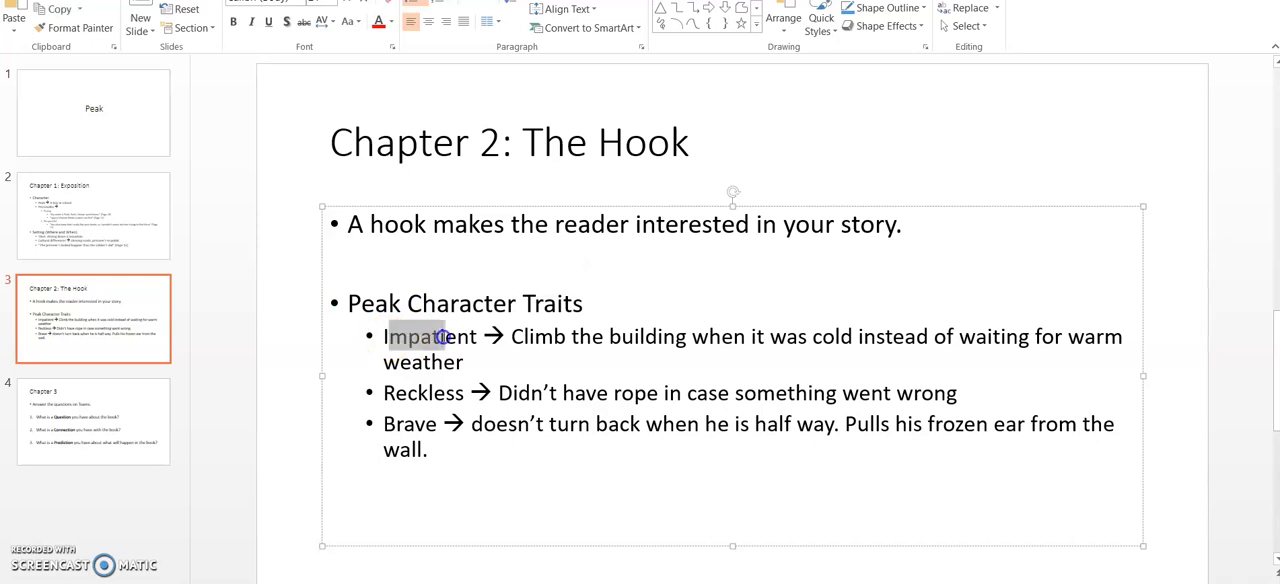
pyautogui.click(464, 362)
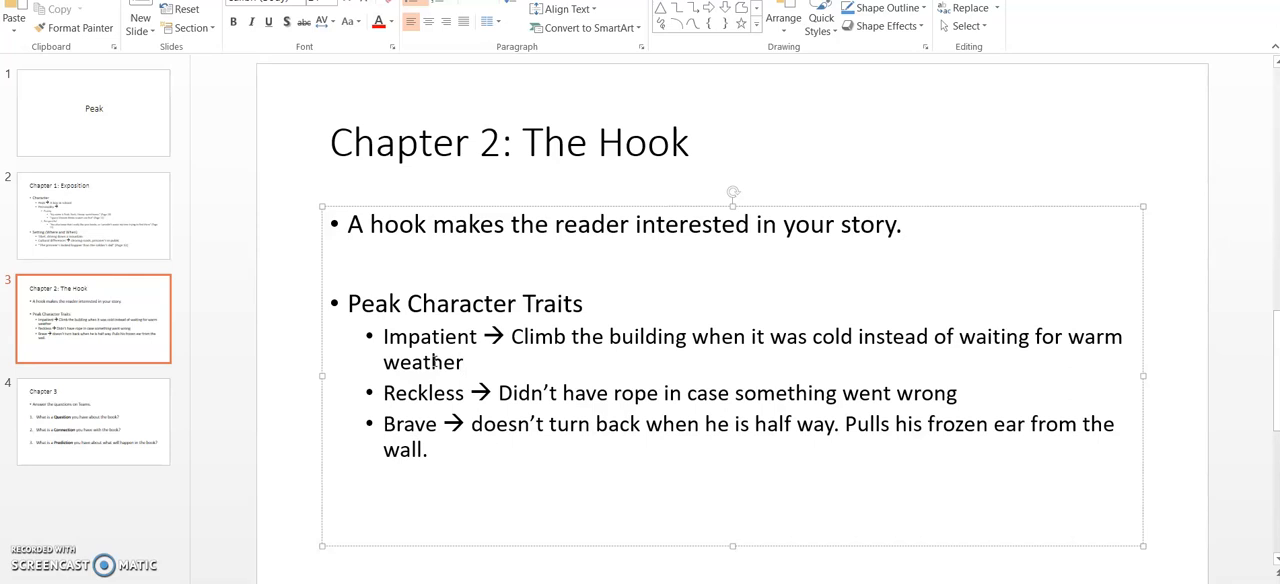
pyautogui.click(459, 363)
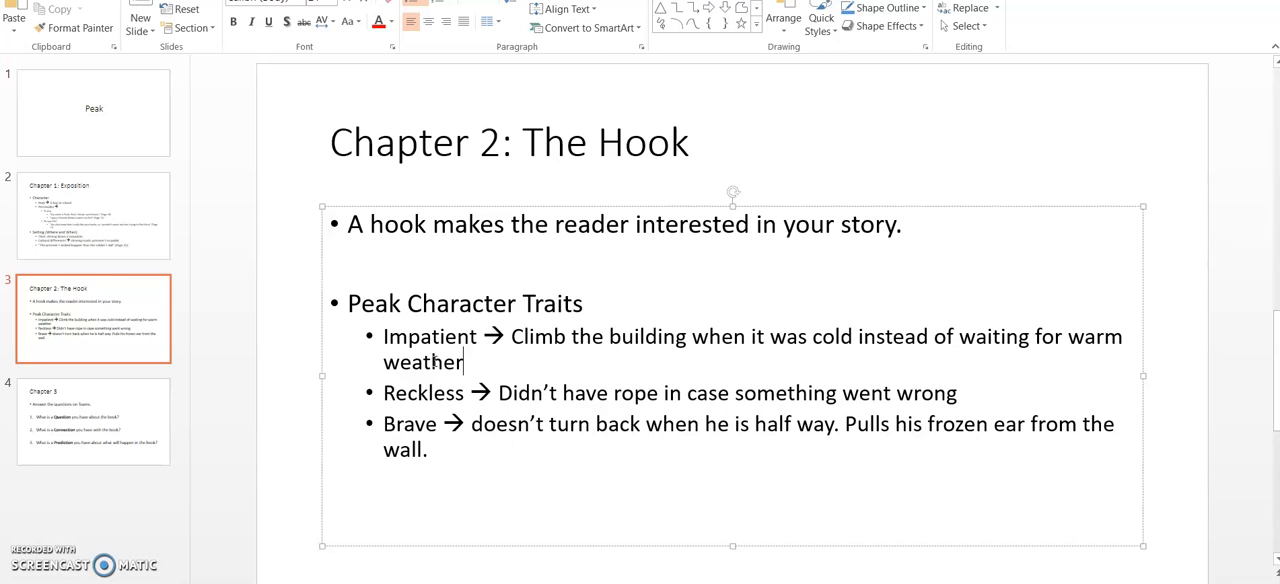
pyautogui.moveTo(170, 575)
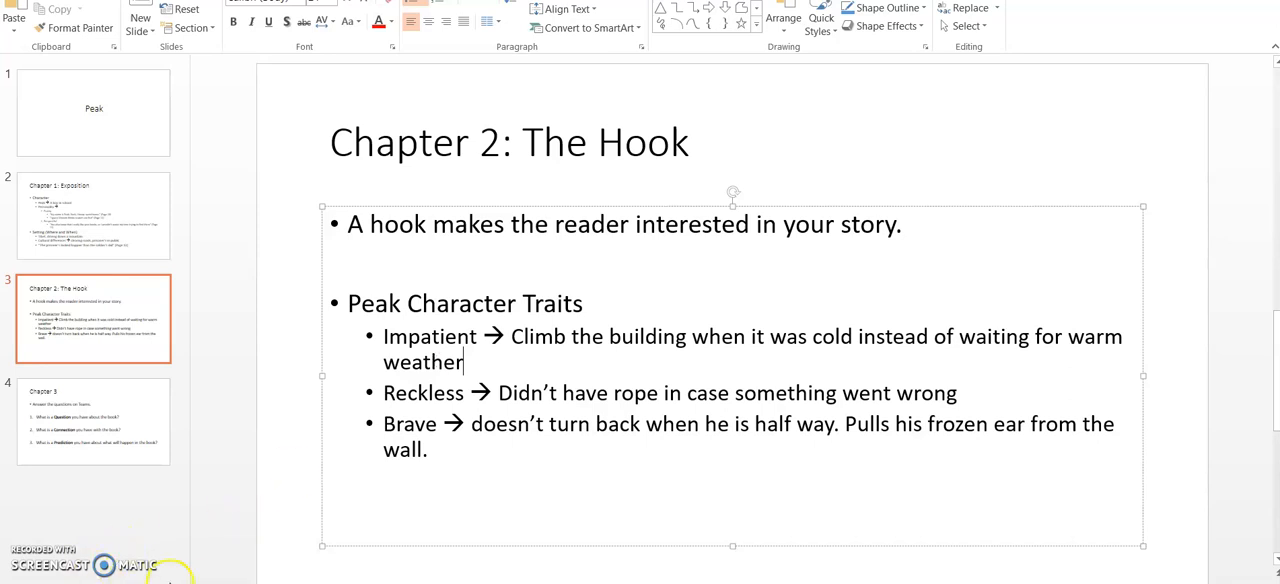